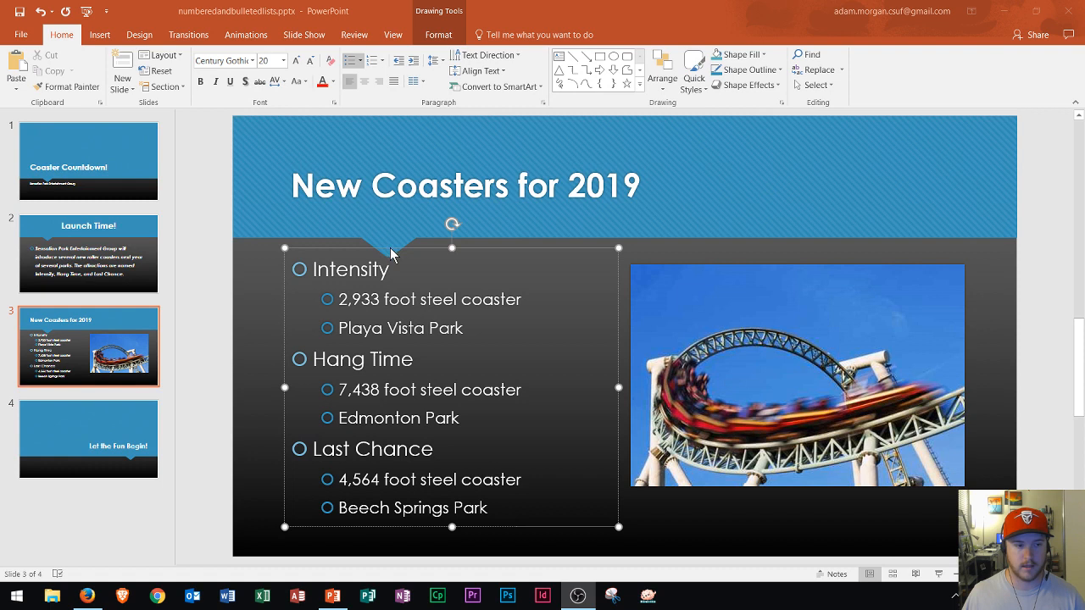
{"action": "mouse_move", "coordinate": [271, 297]}
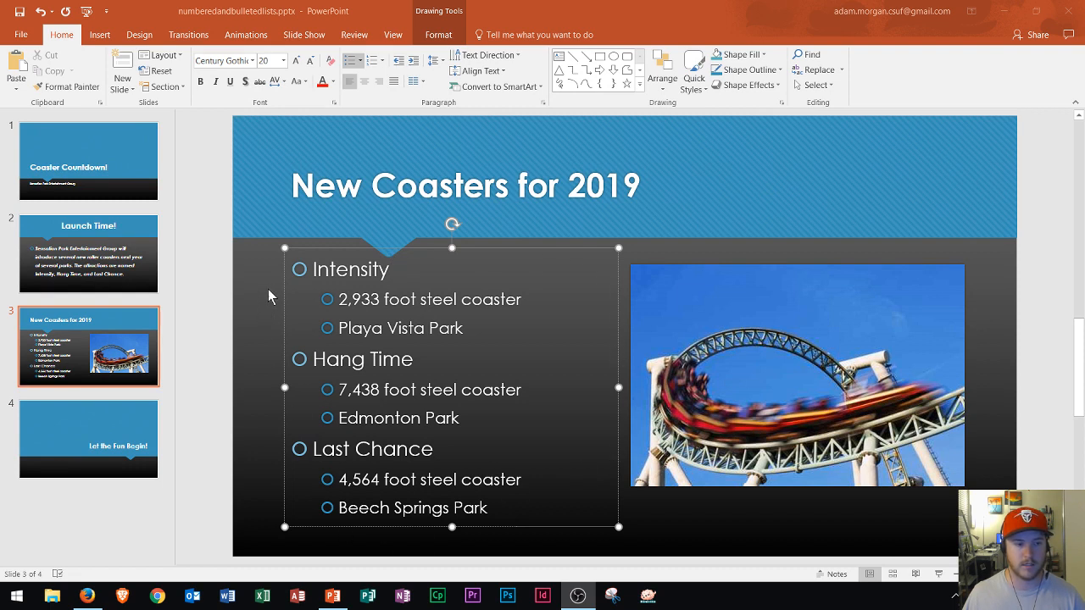
{"action": "mouse_move", "coordinate": [555, 416]}
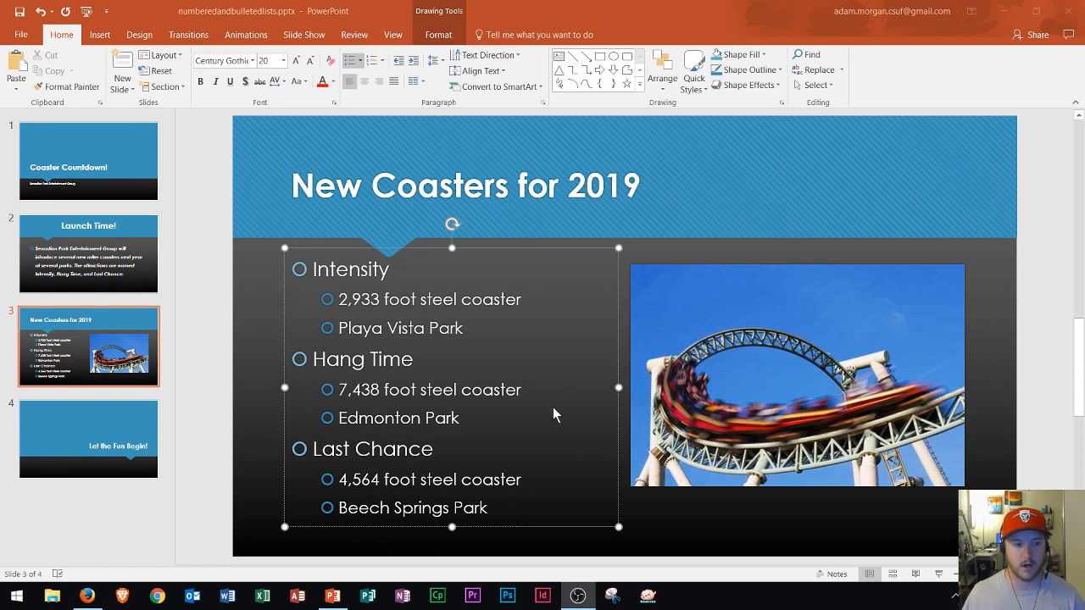
{"action": "mouse_move", "coordinate": [439, 494]}
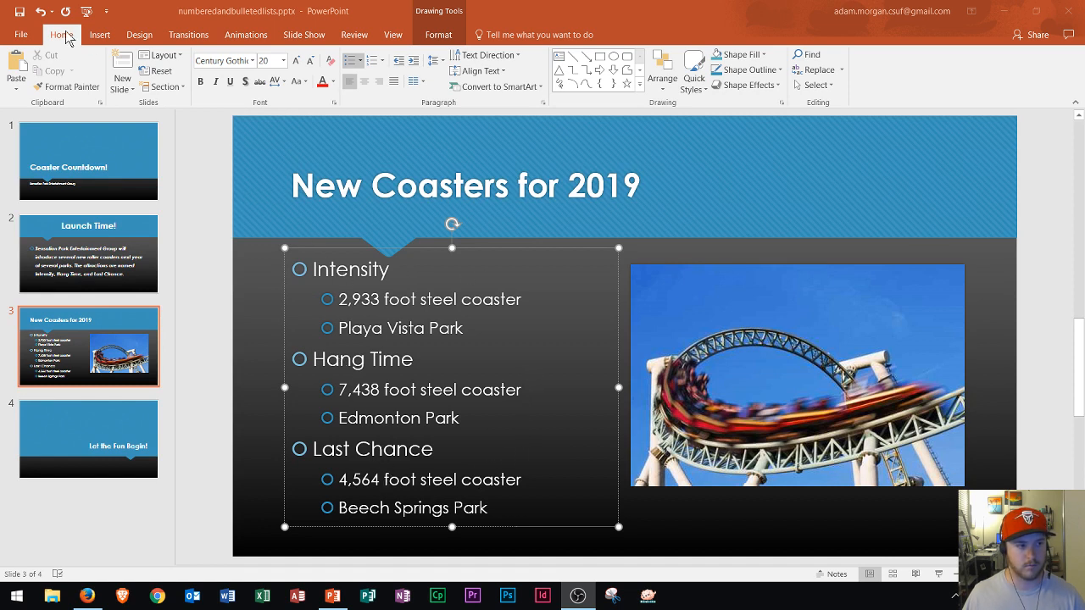
{"action": "mouse_move", "coordinate": [346, 74]}
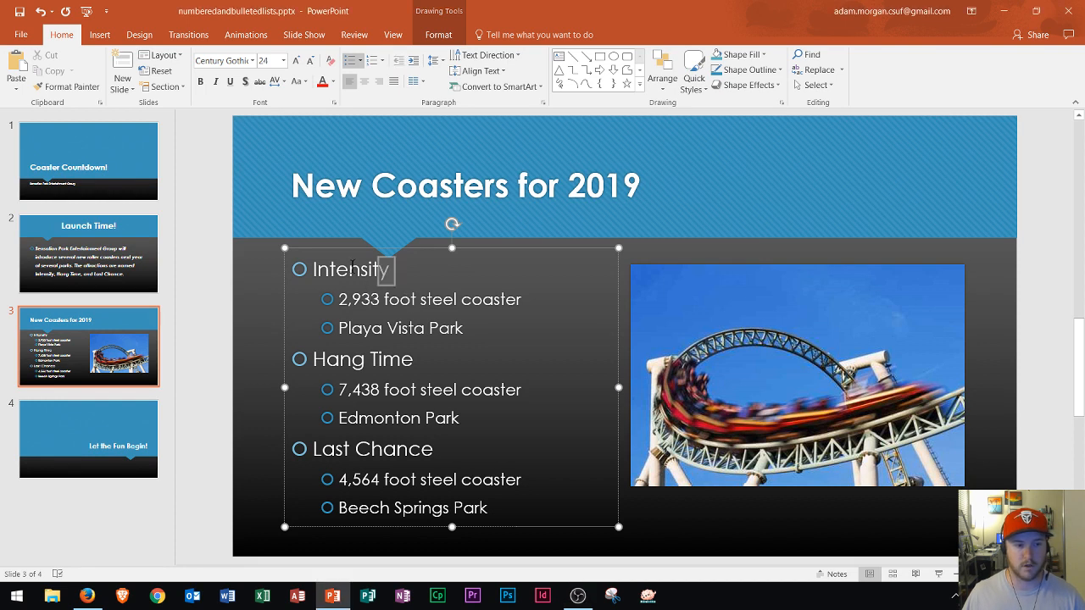
Step: Select the first-level coaster name Intensity on slide 3
{"action": "double_click", "coordinate": [393, 359]}
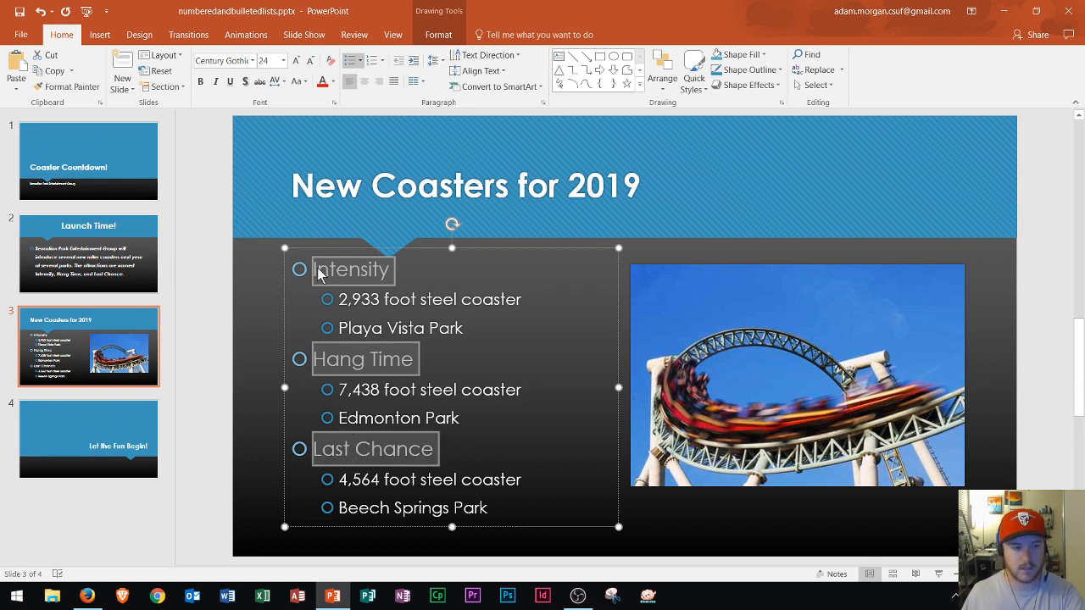
{"action": "mouse_move", "coordinate": [320, 368]}
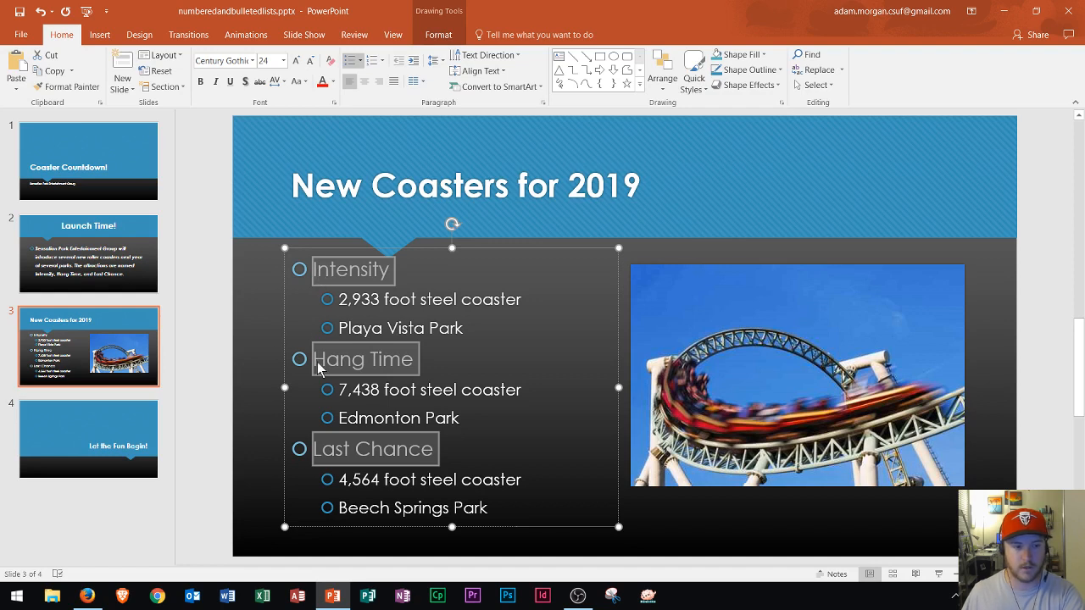
{"action": "mouse_move", "coordinate": [322, 438]}
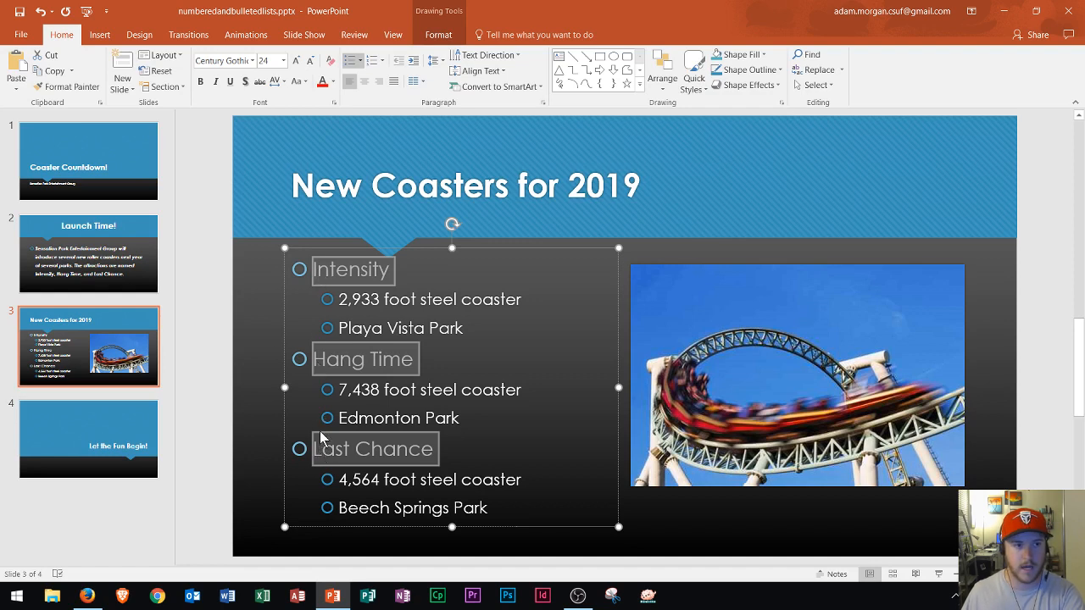
{"action": "mouse_move", "coordinate": [331, 371]}
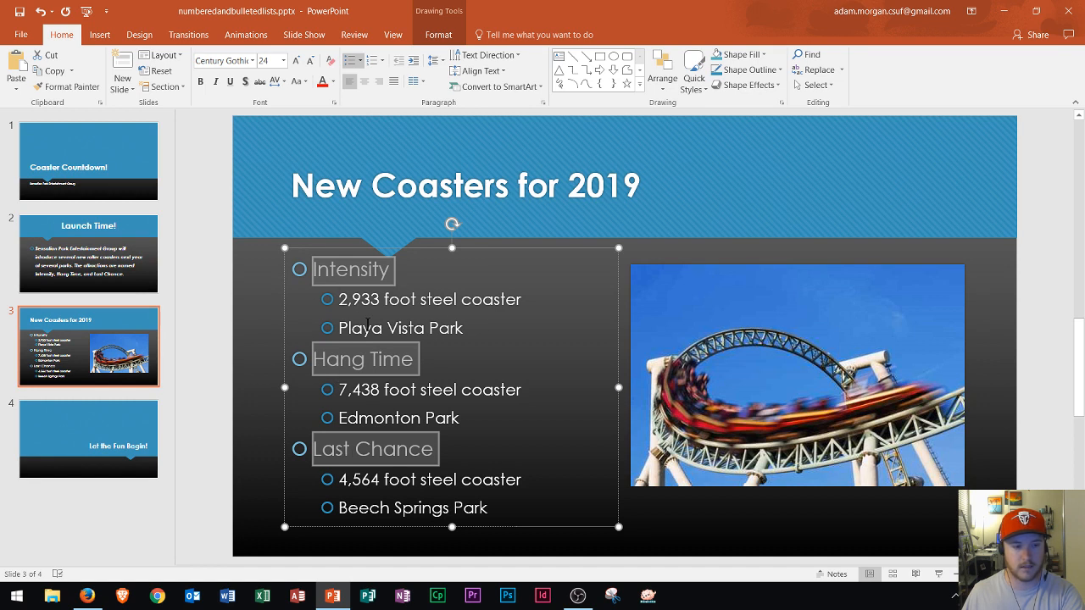
{"action": "mouse_move", "coordinate": [377, 323]}
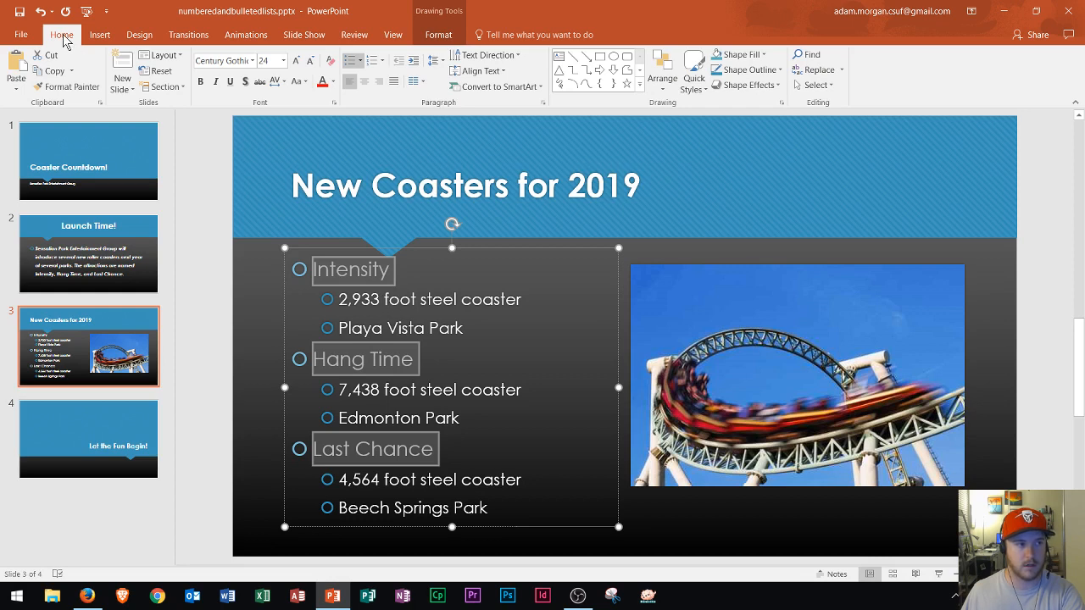
{"action": "mouse_move", "coordinate": [431, 104]}
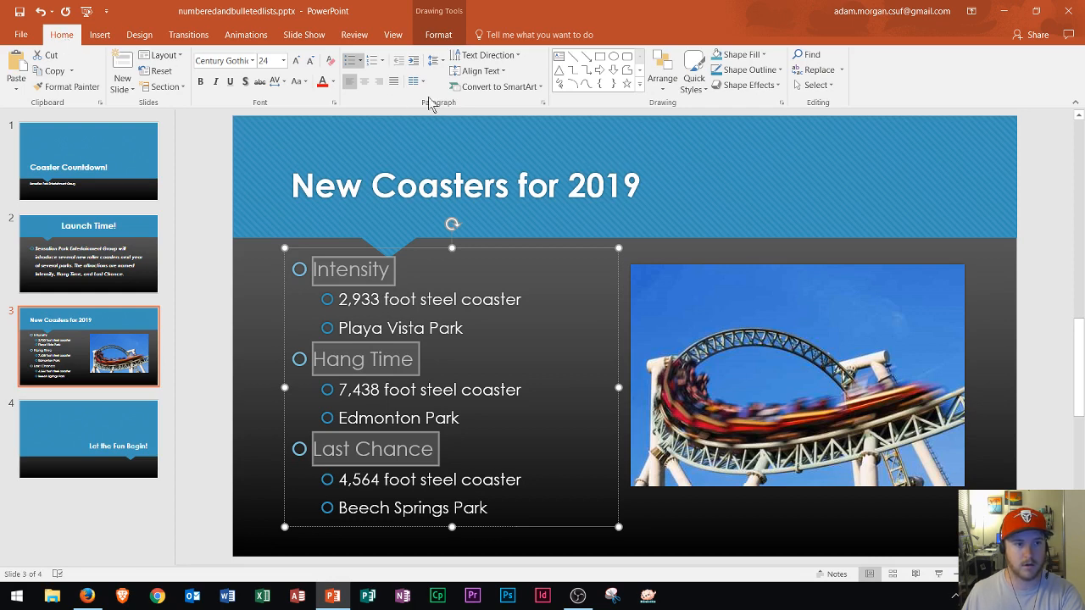
{"action": "mouse_move", "coordinate": [394, 60]}
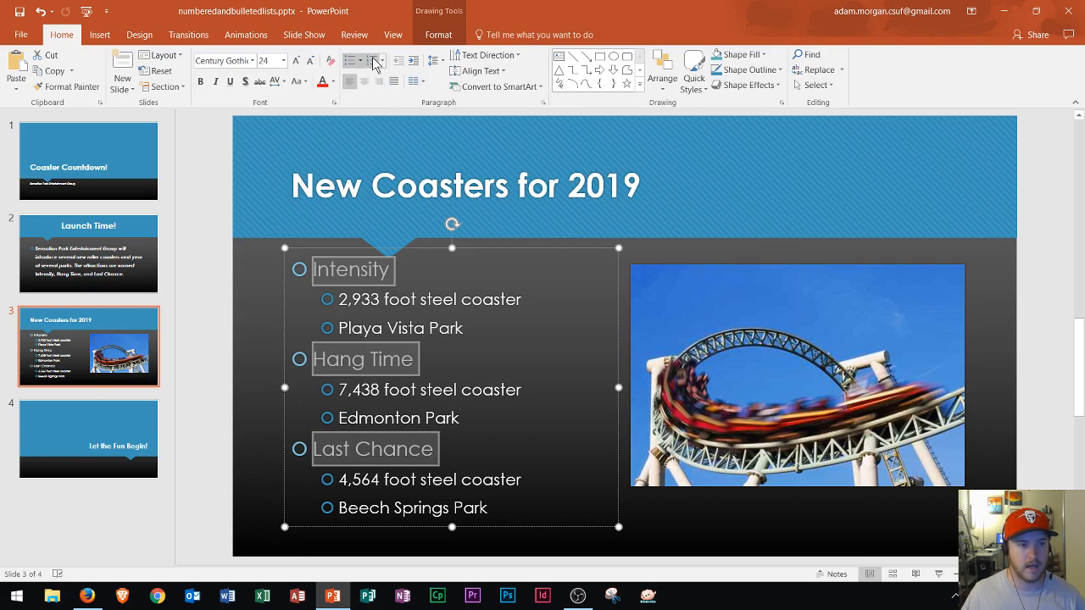
{"action": "mouse_move", "coordinate": [371, 60]}
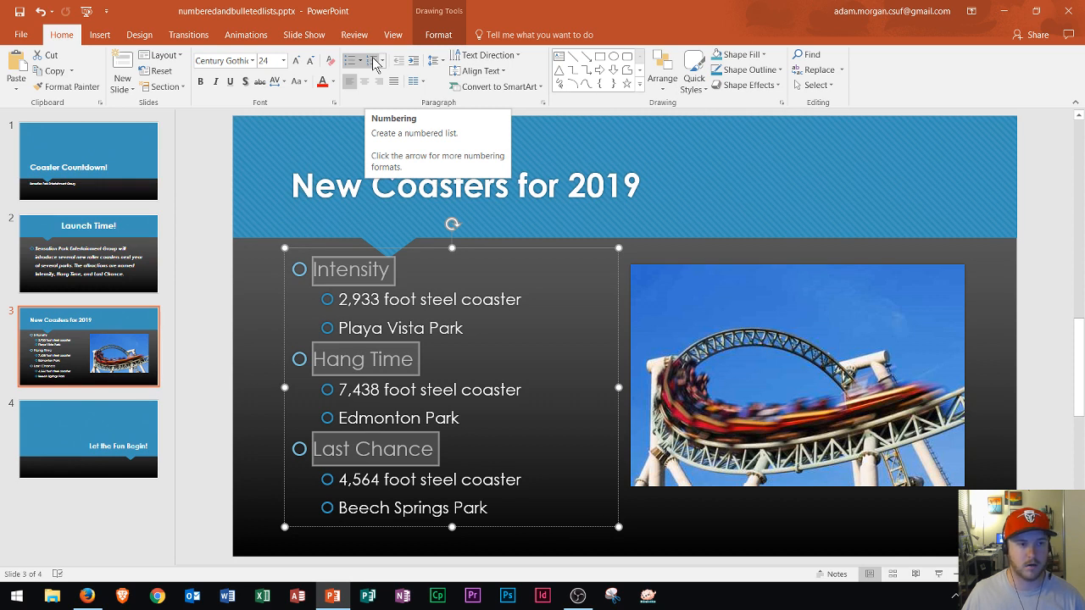
Step: Number the selected coaster names Intensity, Hang Time and Last Chance 1–3
{"action": "left_click", "coordinate": [373, 60]}
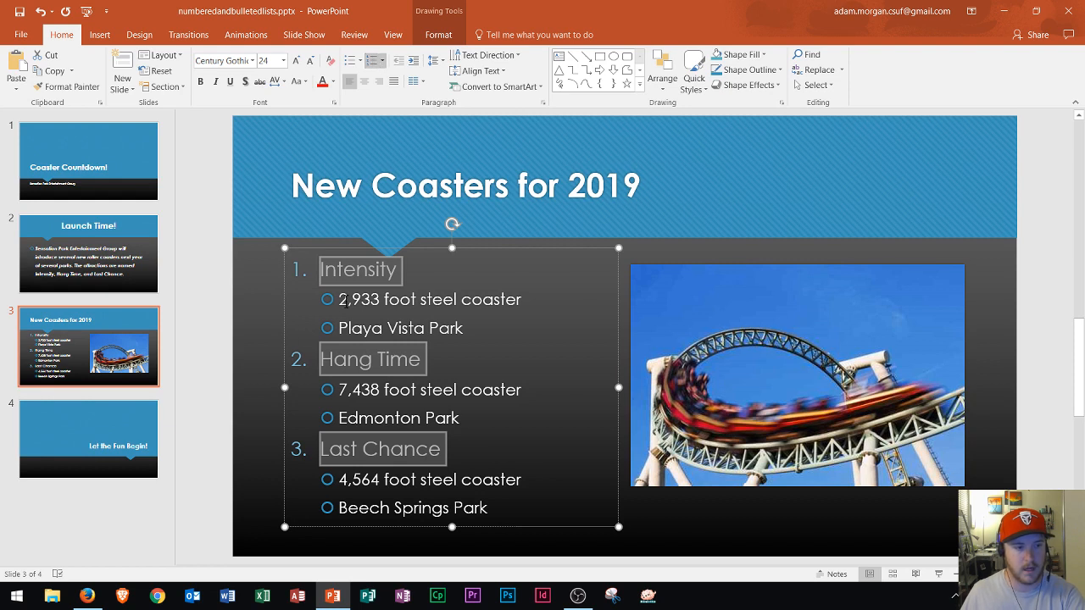
{"action": "mouse_move", "coordinate": [369, 445]}
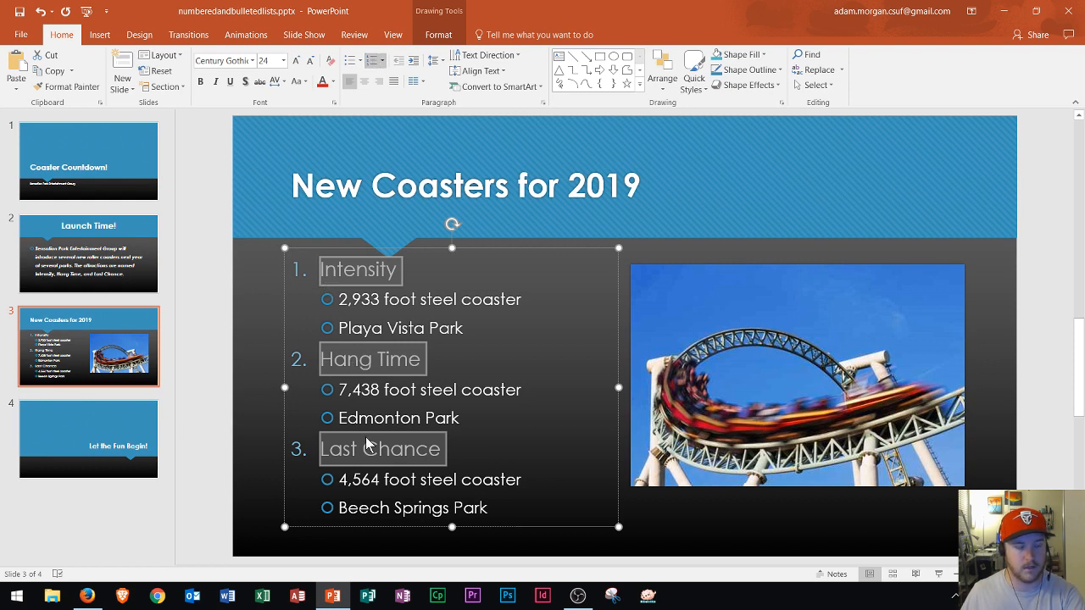
{"action": "mouse_move", "coordinate": [399, 352]}
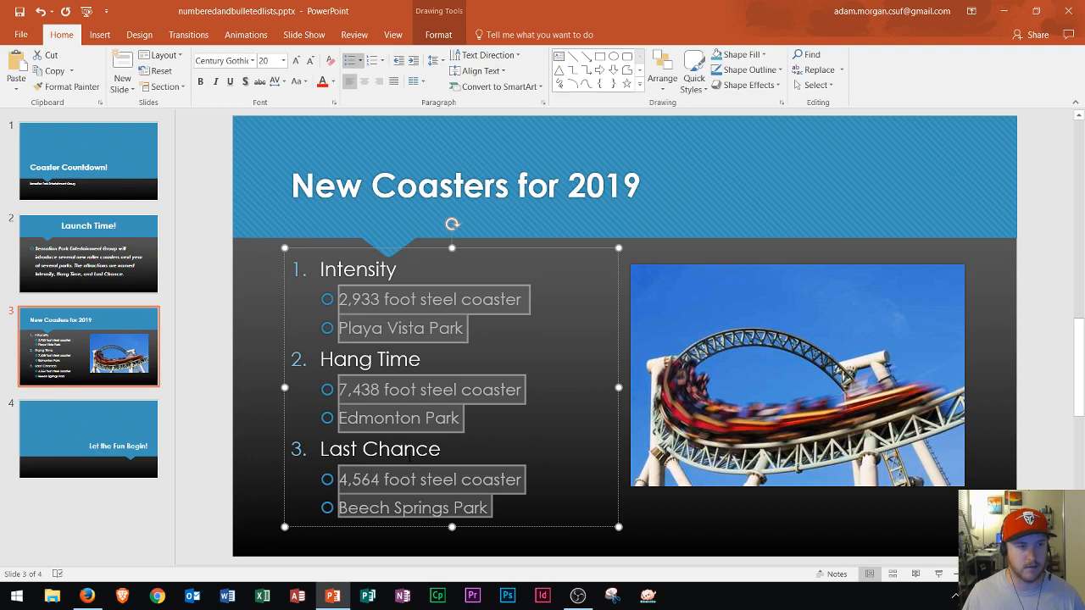
{"action": "mouse_move", "coordinate": [420, 321]}
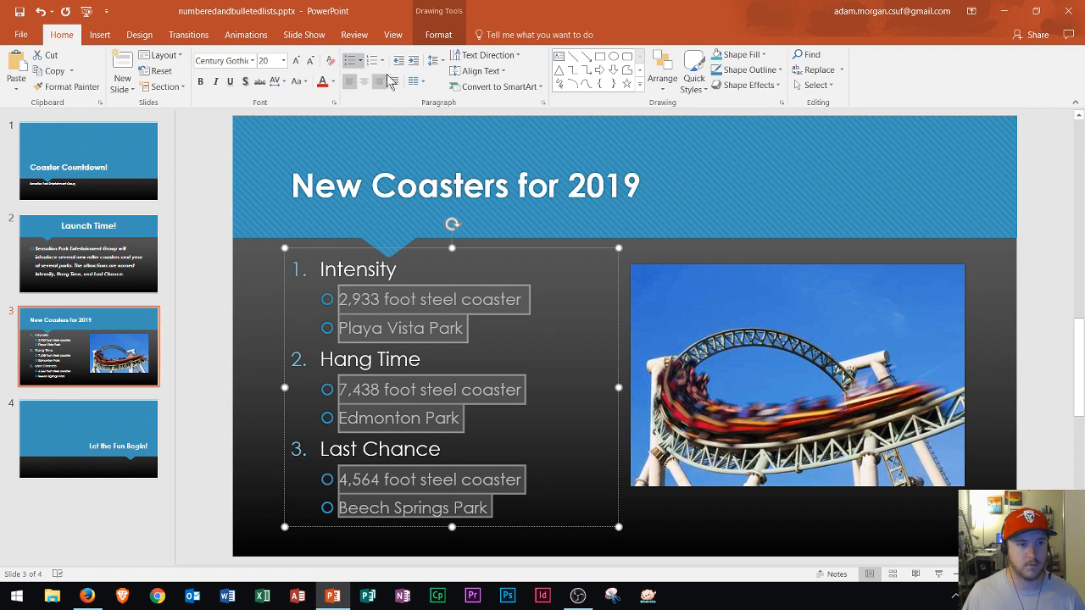
{"action": "mouse_move", "coordinate": [352, 60]}
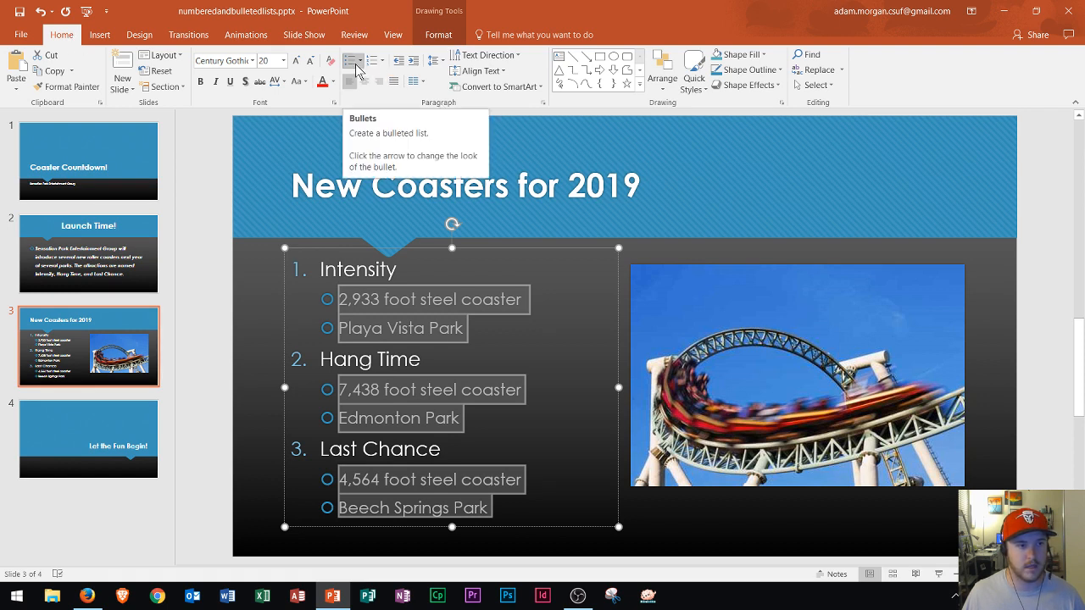
{"action": "mouse_move", "coordinate": [363, 70]}
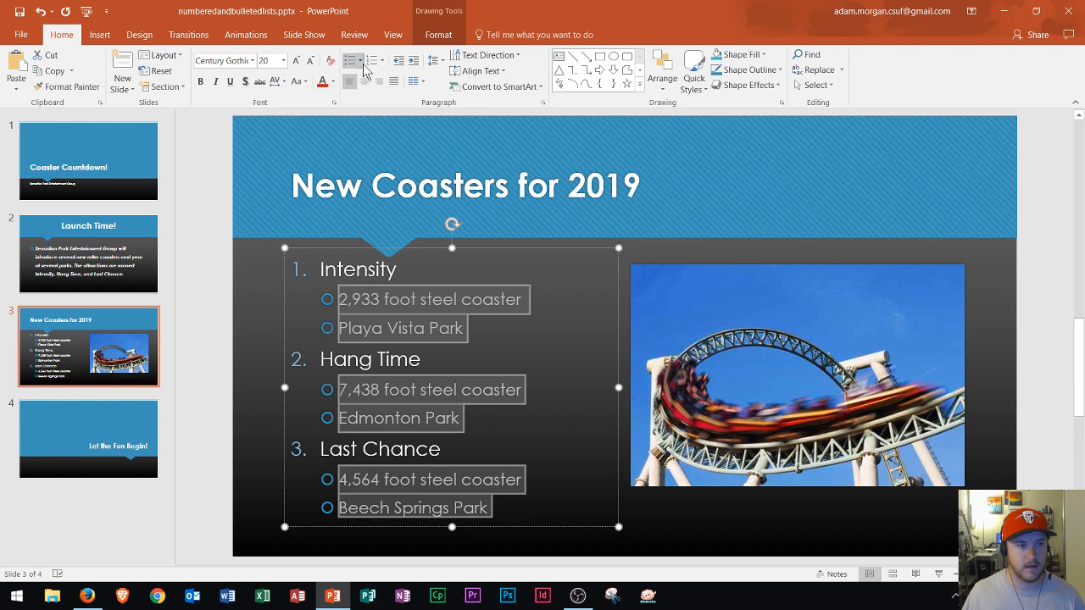
{"action": "mouse_move", "coordinate": [373, 61]}
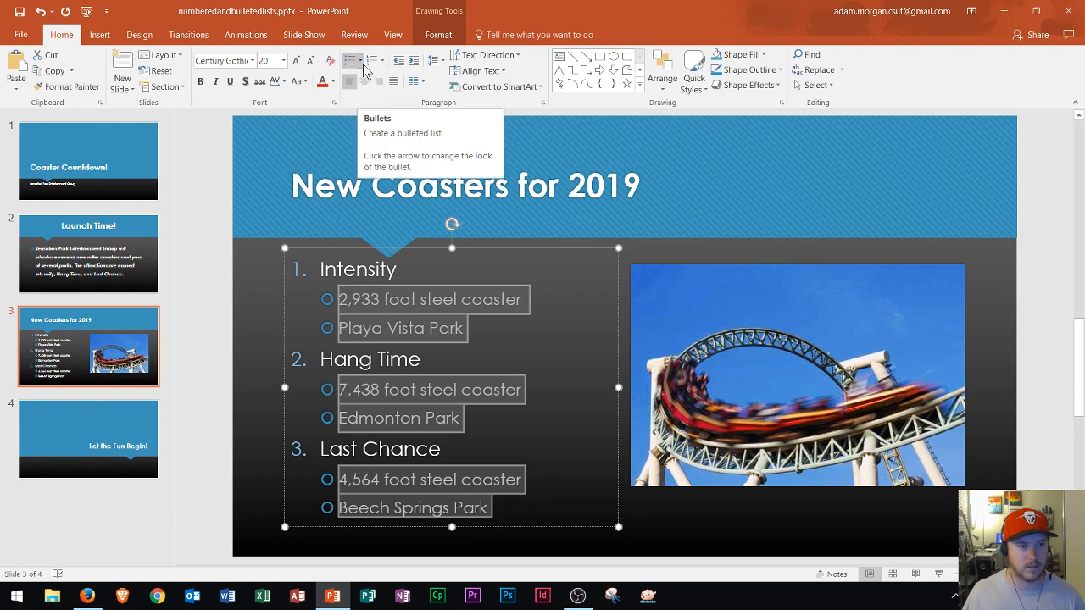
Step: Replace the hollow circle bullets on the coaster details with Star Bullets
{"action": "left_click", "coordinate": [363, 60]}
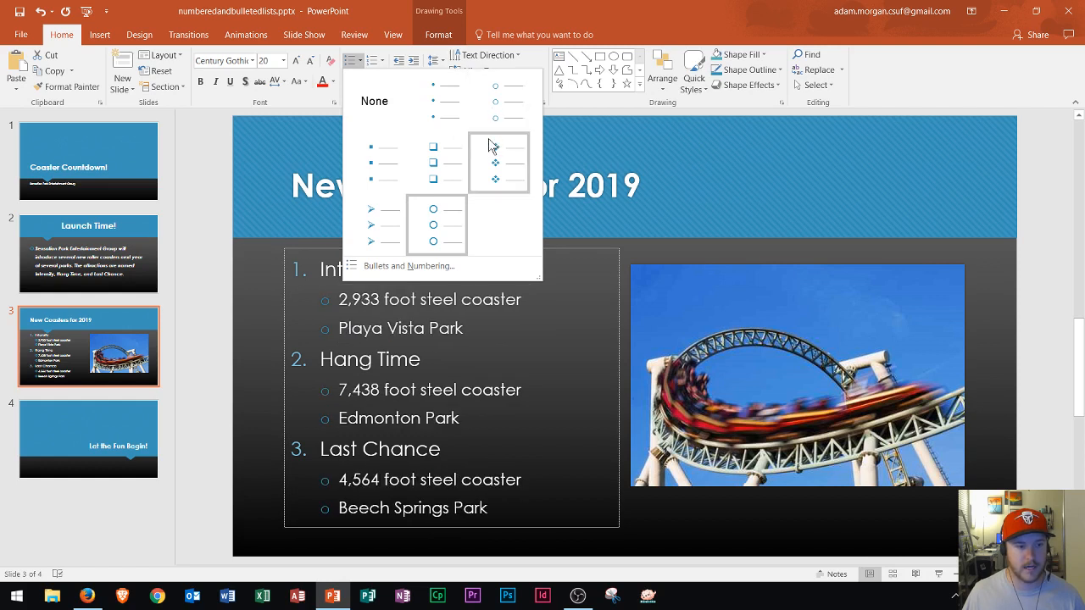
{"action": "left_click", "coordinate": [389, 225]}
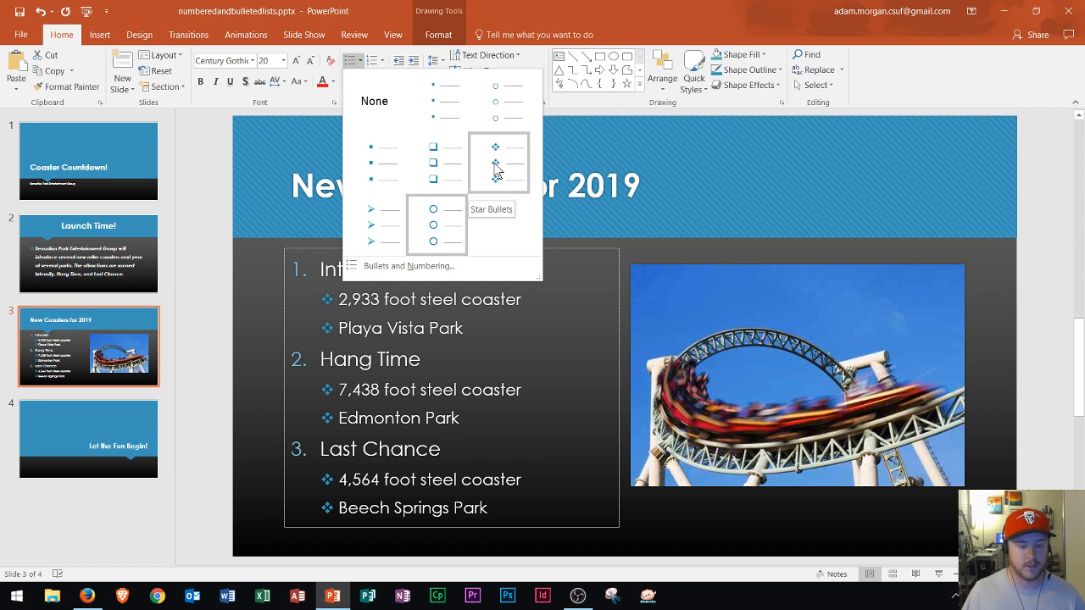
{"action": "left_click", "coordinate": [498, 163]}
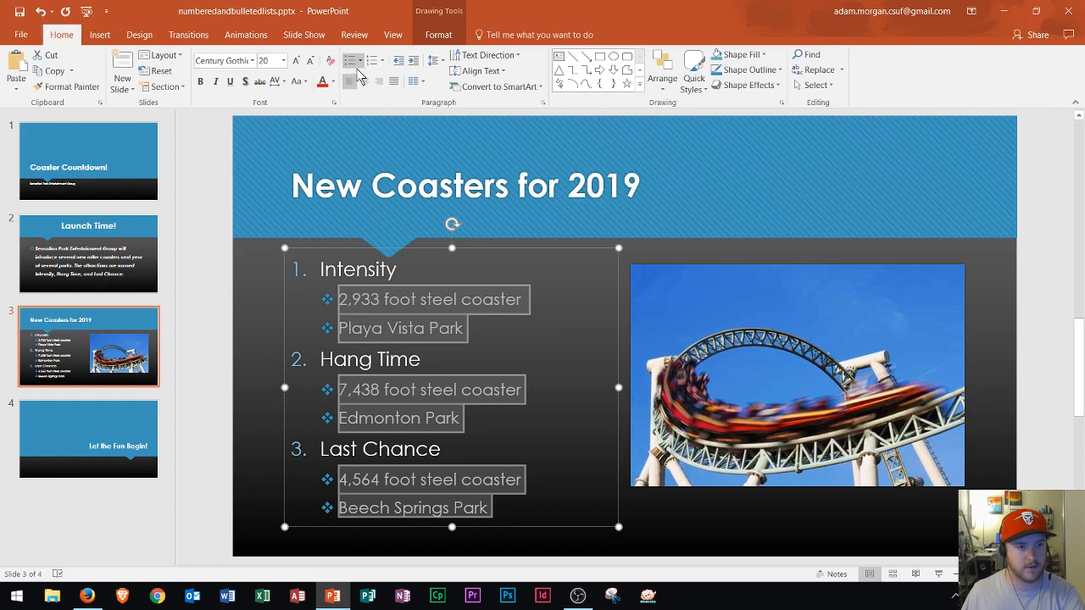
{"action": "mouse_move", "coordinate": [353, 60]}
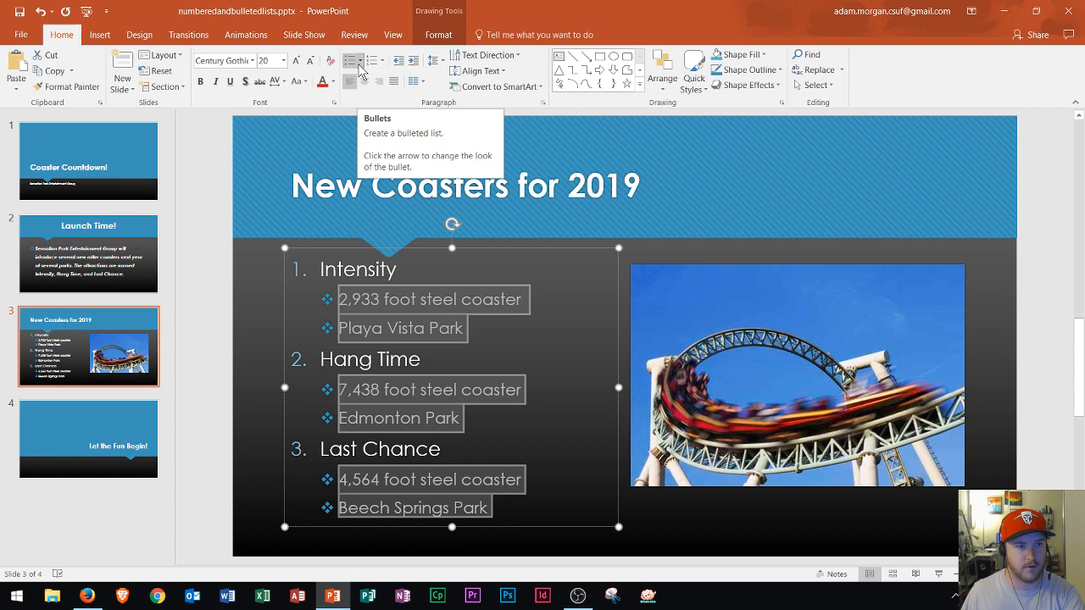
Step: Open the Bullets and Numbering dialog for the star-bulleted coaster details
{"action": "left_click", "coordinate": [363, 60]}
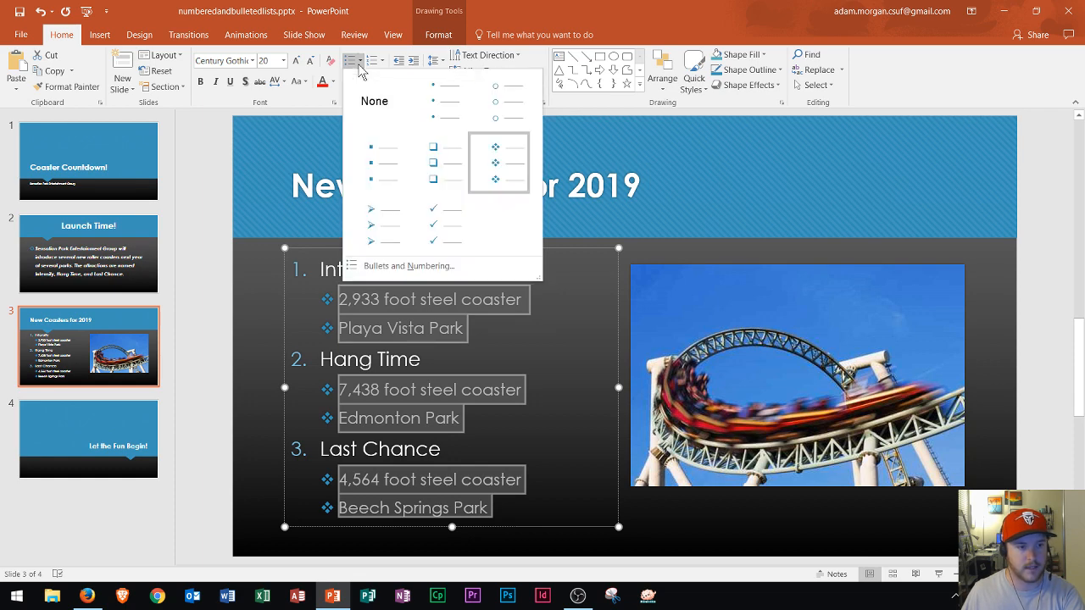
{"action": "mouse_move", "coordinate": [432, 270]}
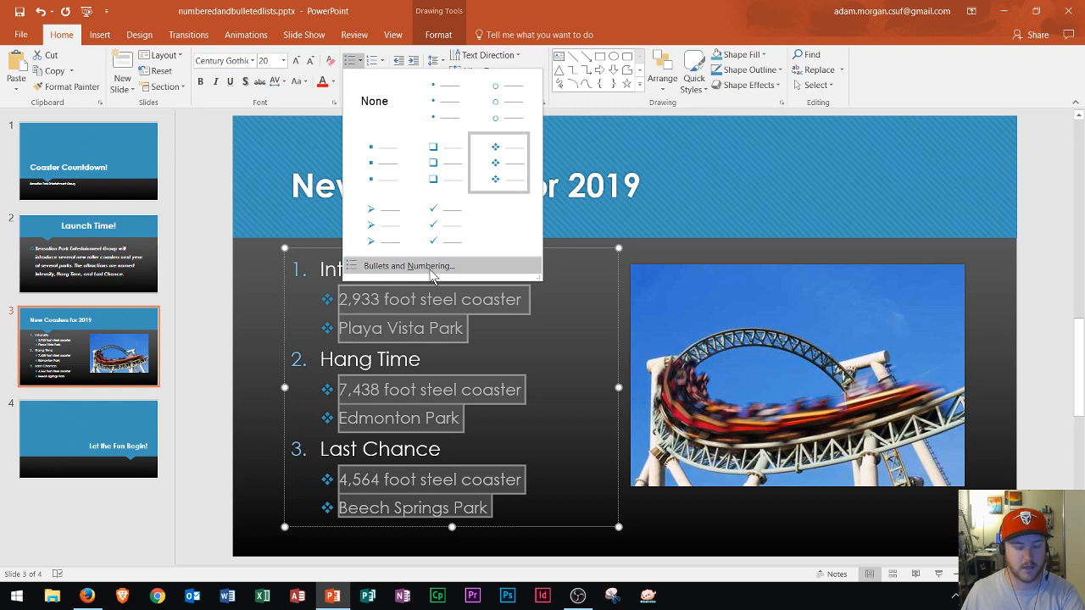
{"action": "left_click", "coordinate": [409, 265]}
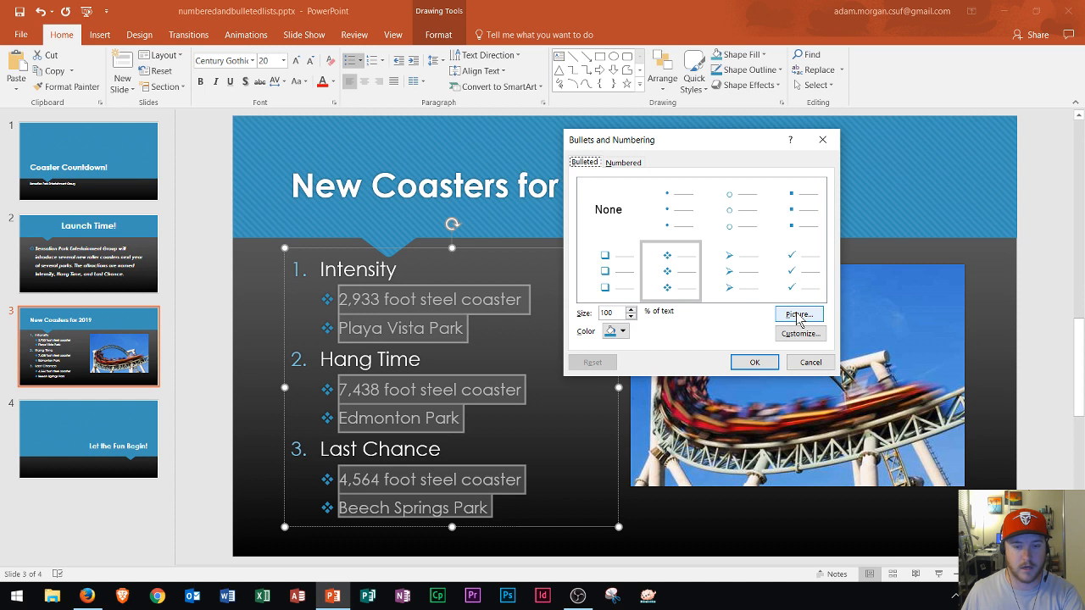
{"action": "mouse_move", "coordinate": [798, 319]}
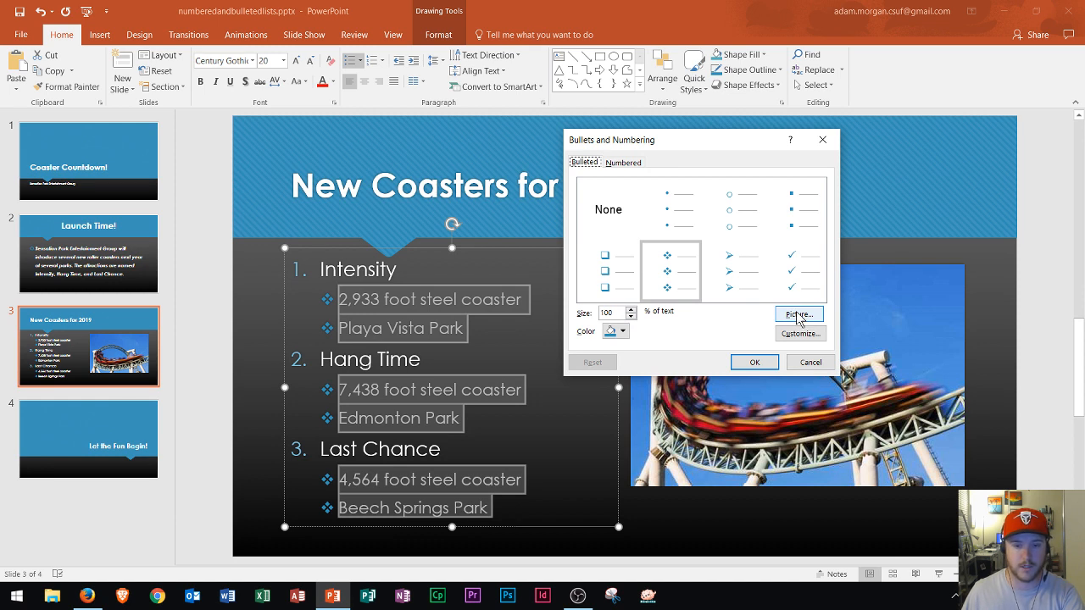
{"action": "mouse_move", "coordinate": [798, 333]}
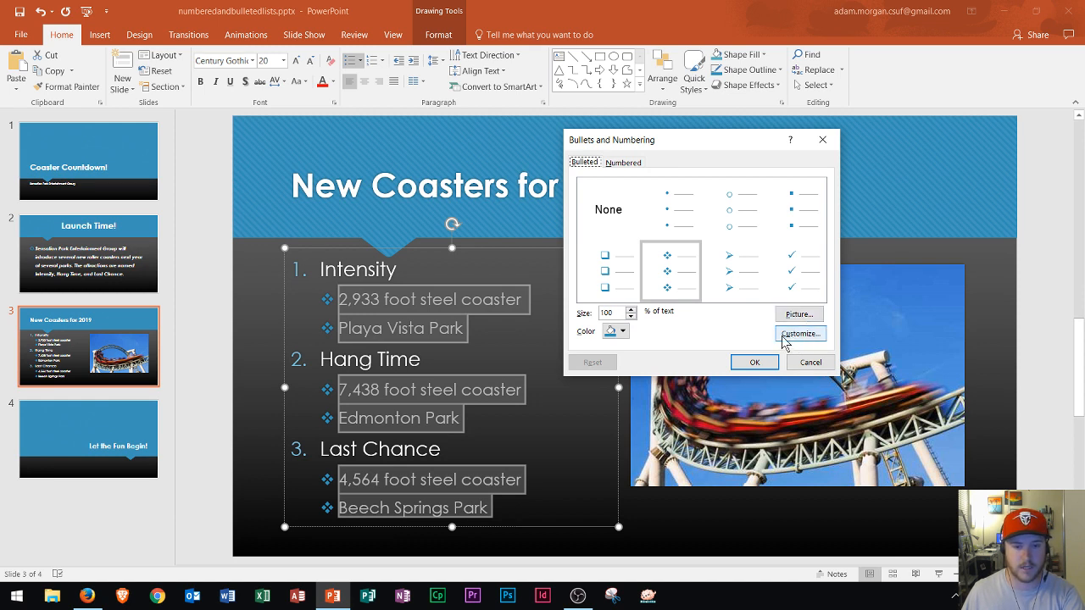
{"action": "mouse_move", "coordinate": [744, 336]}
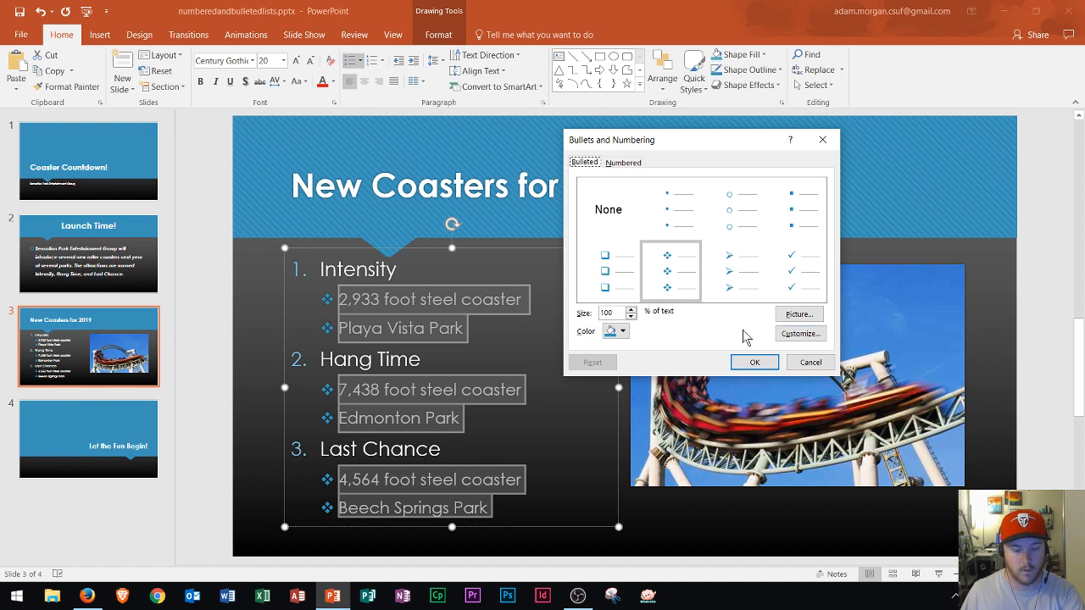
{"action": "left_click", "coordinate": [625, 331]}
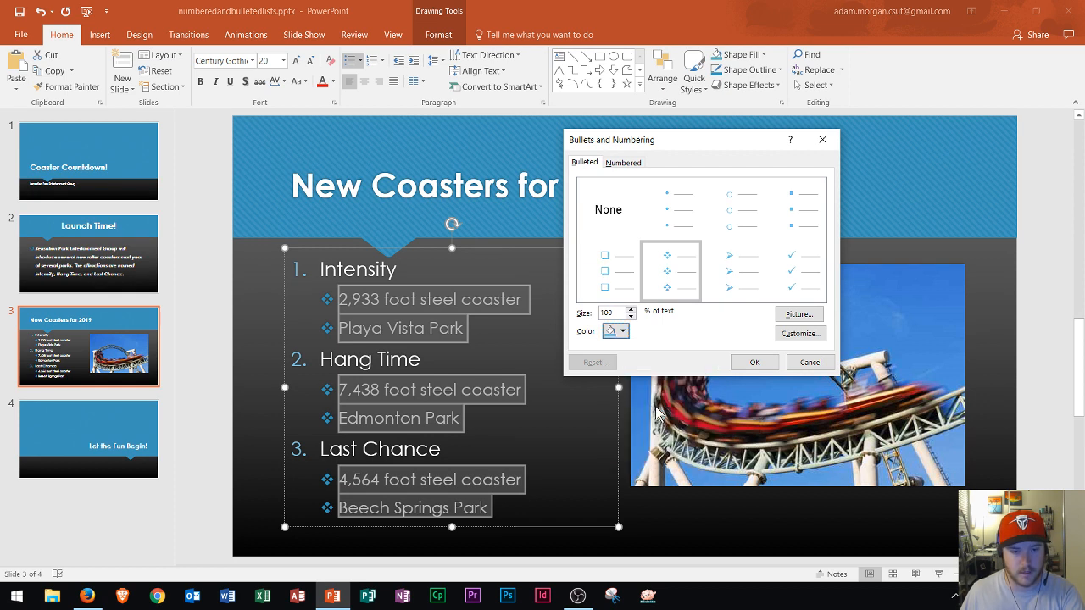
{"action": "mouse_move", "coordinate": [670, 269]}
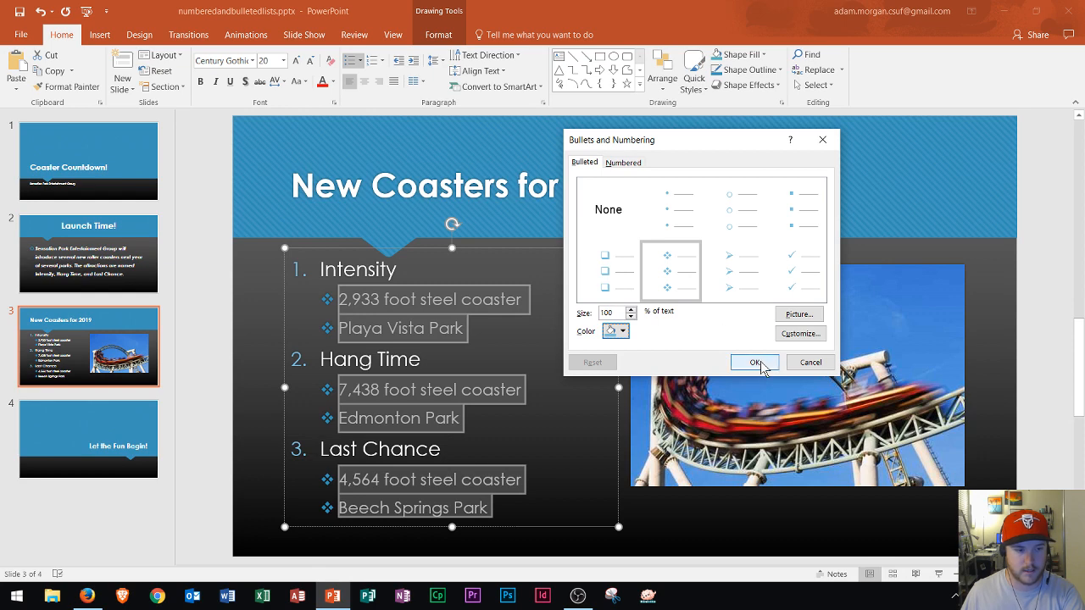
{"action": "mouse_move", "coordinate": [780, 363]}
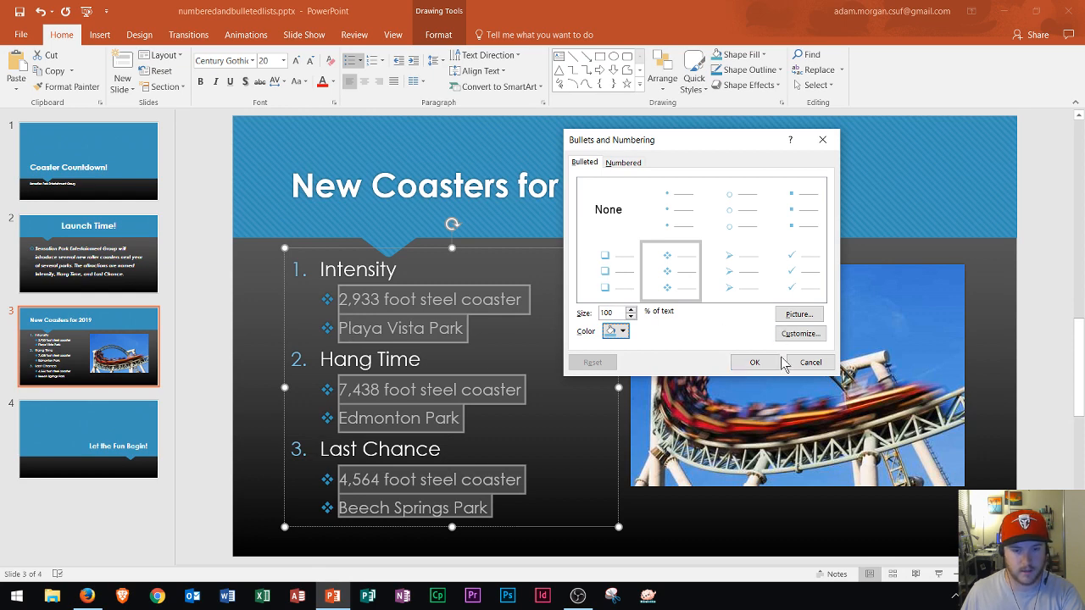